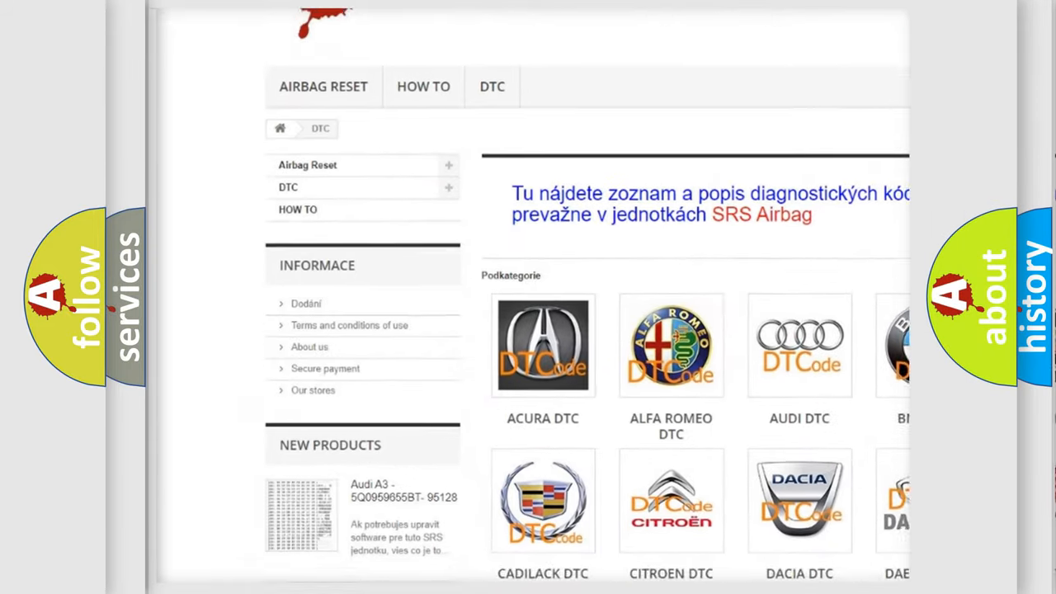
pyautogui.scroll(-3)
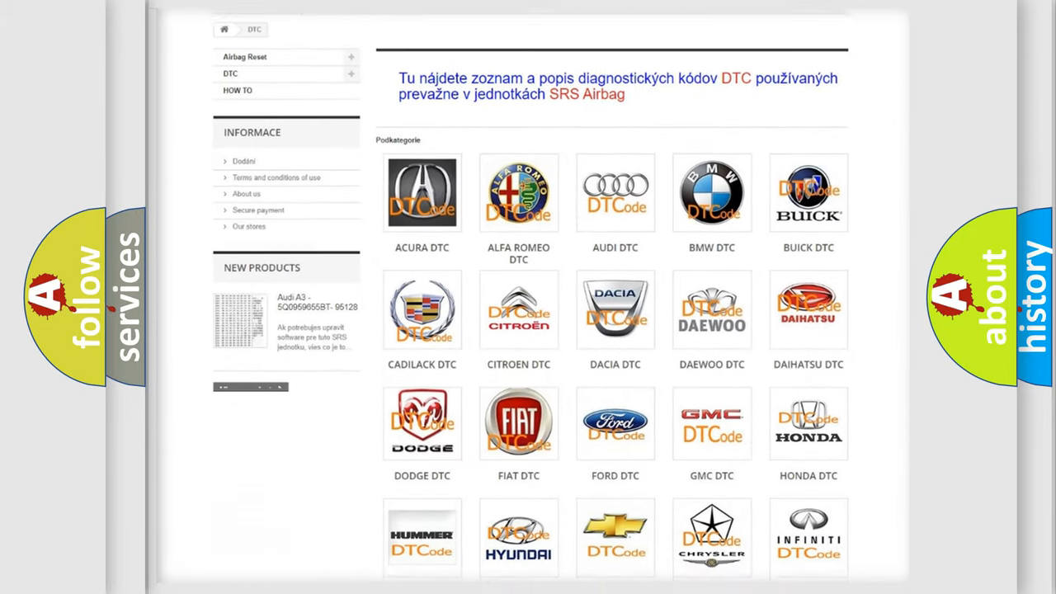
pyautogui.scroll(-3)
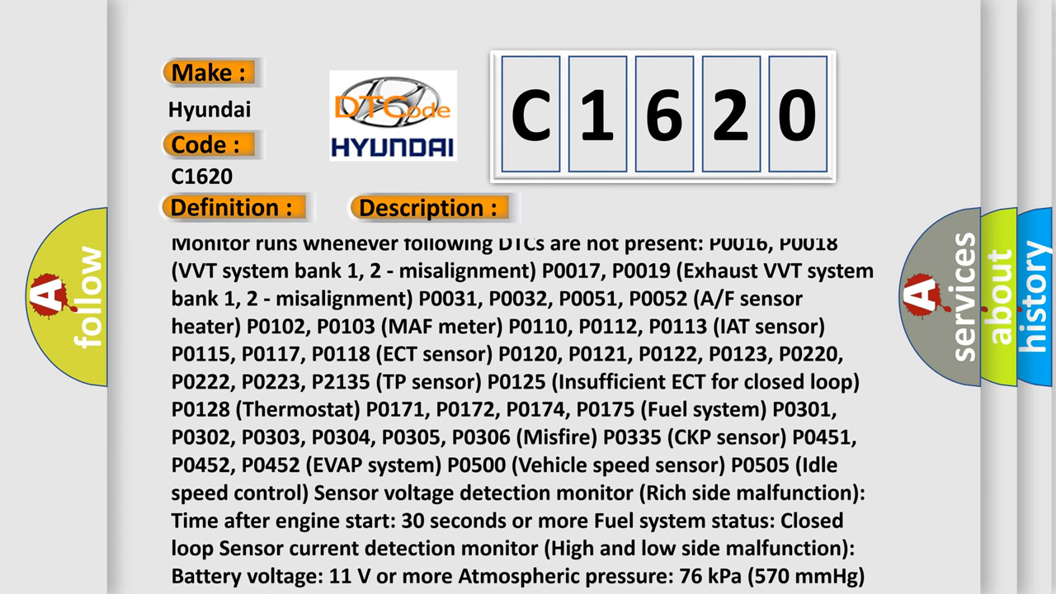
pyautogui.scroll(-3)
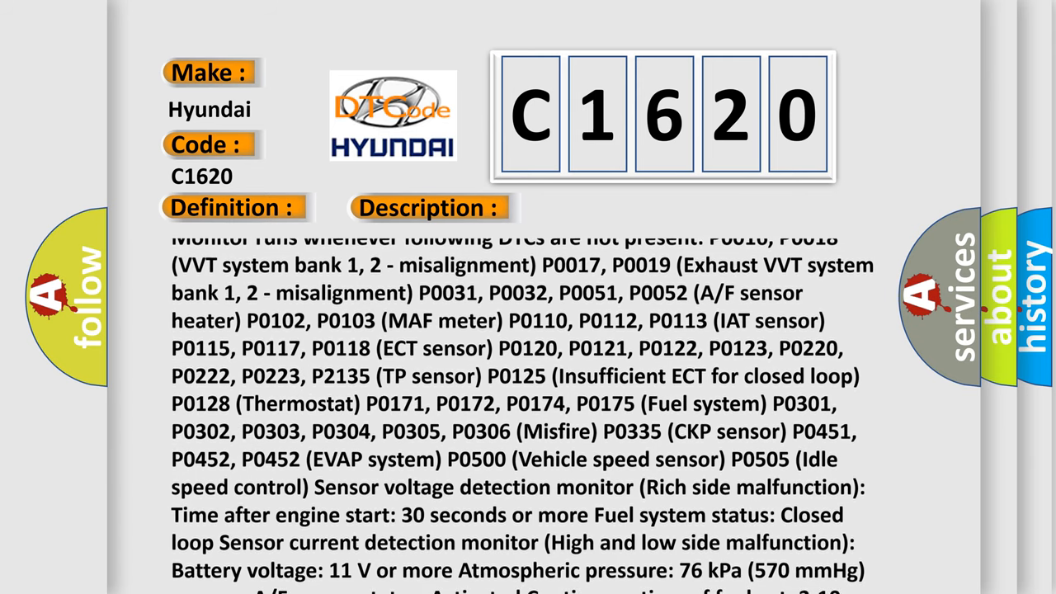
pyautogui.scroll(-3)
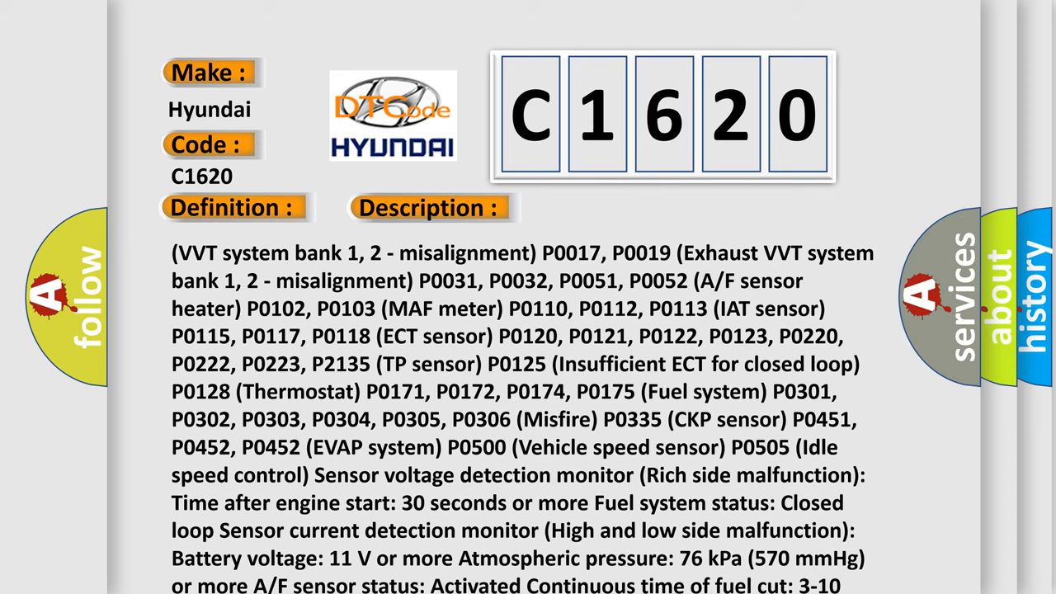
pyautogui.scroll(3)
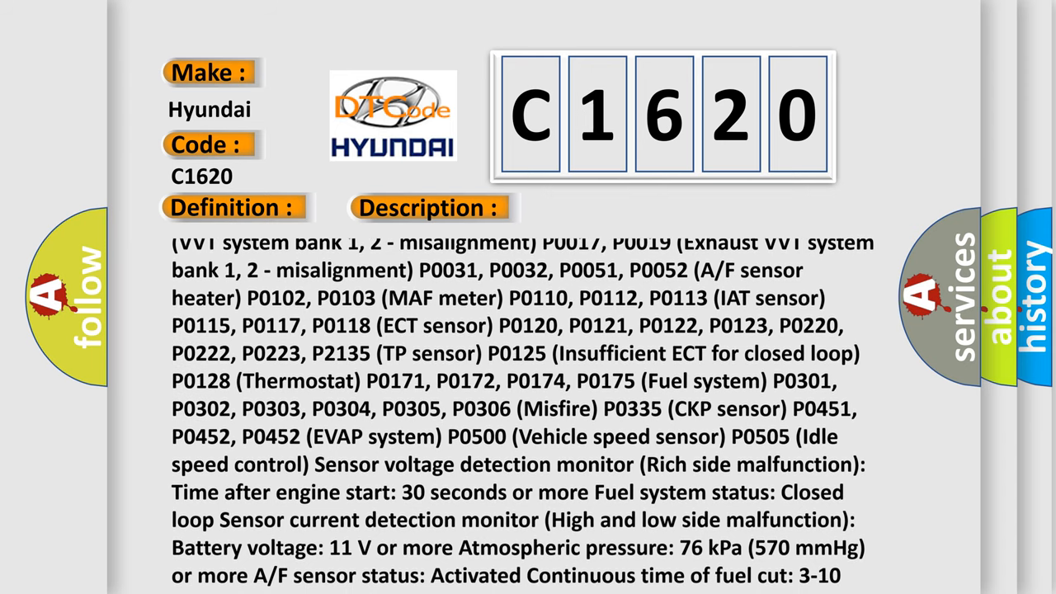
pyautogui.scroll(-3)
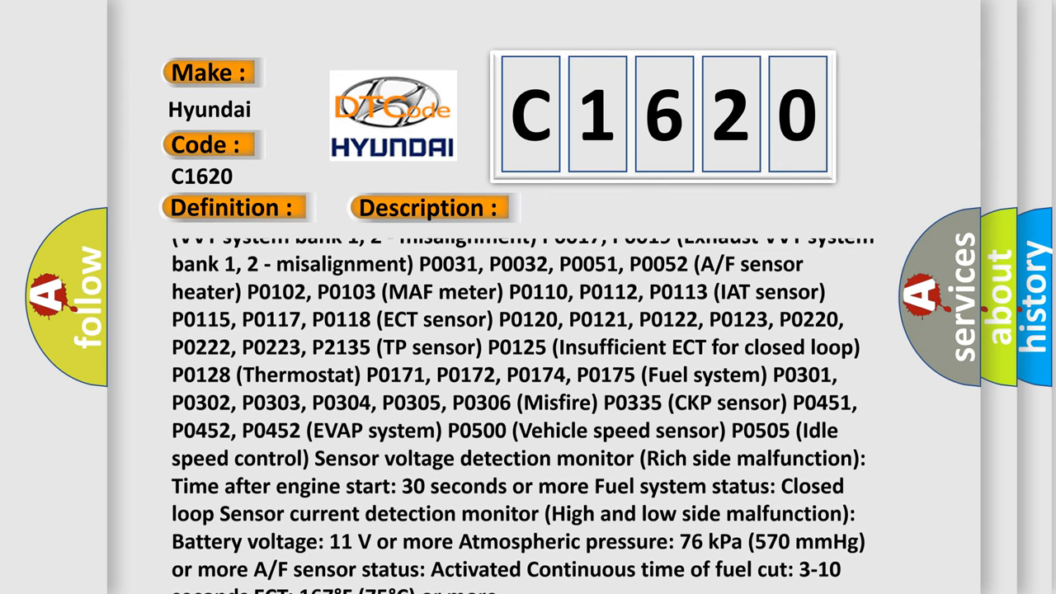
pyautogui.scroll(-3)
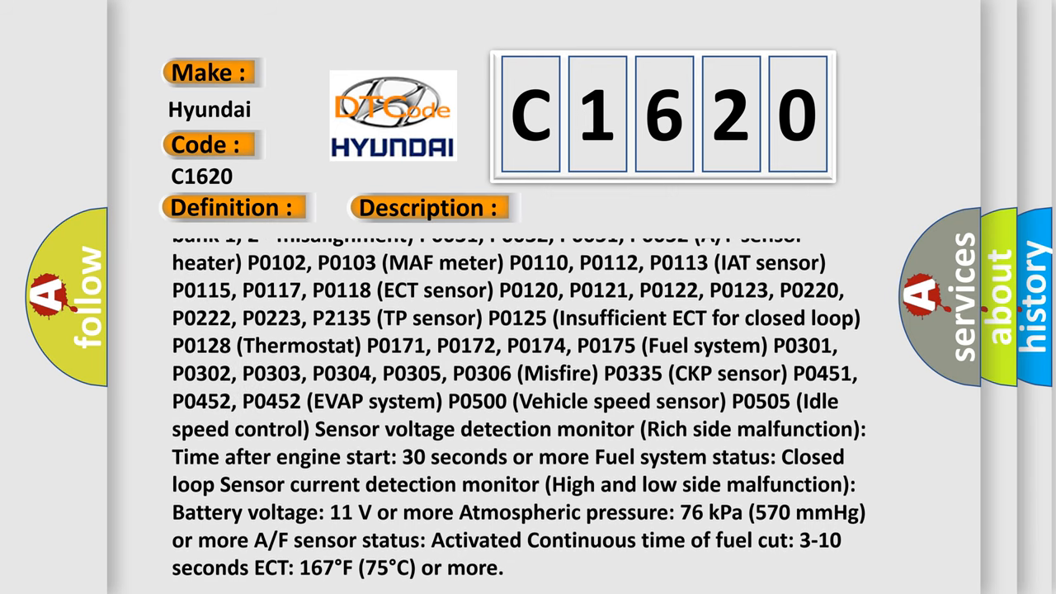
pyautogui.scroll(-3)
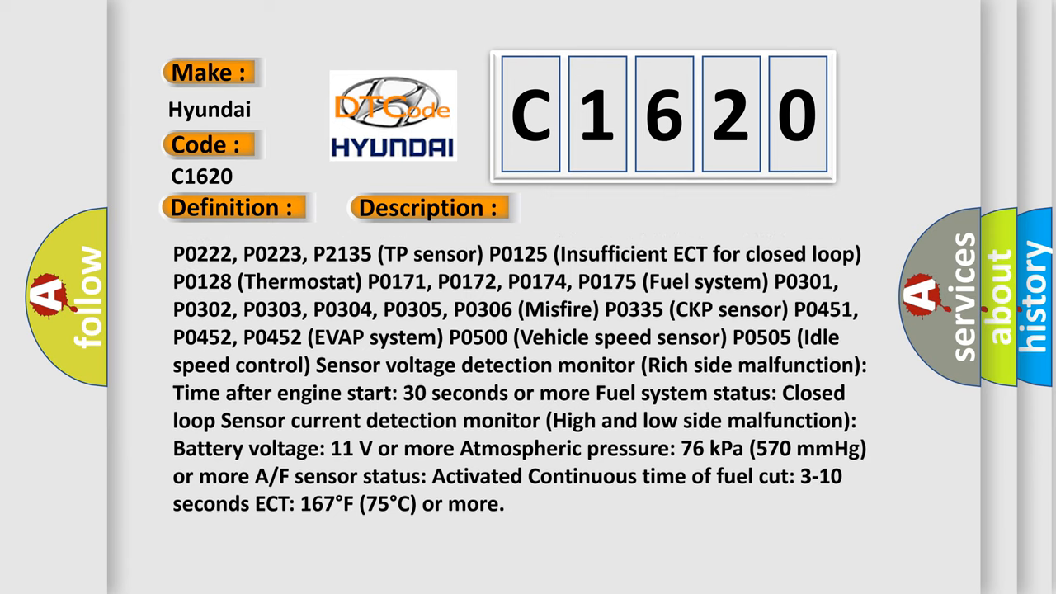
pyautogui.scroll(-3)
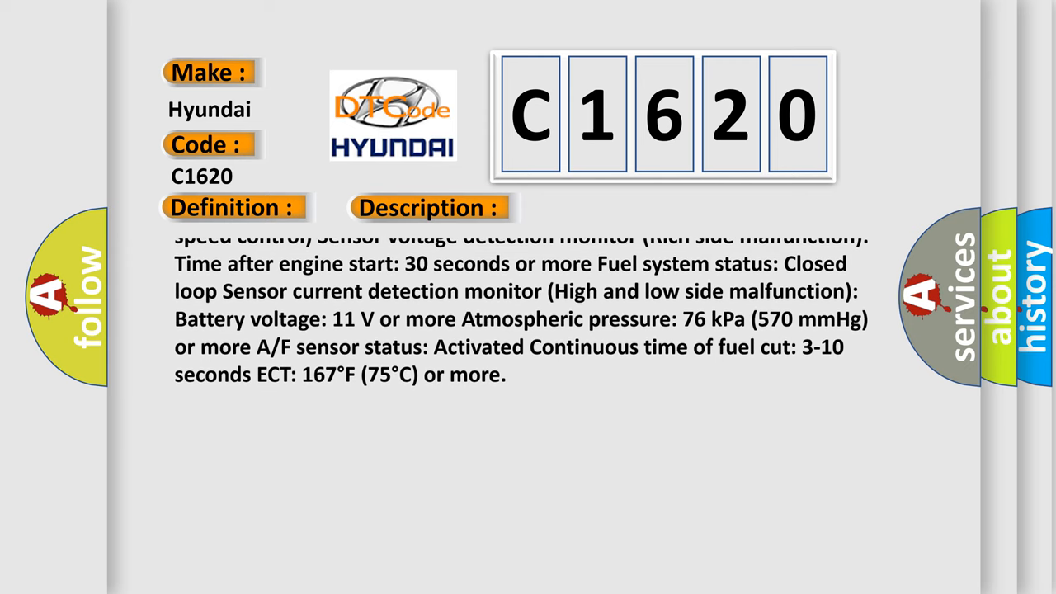
pyautogui.scroll(-3)
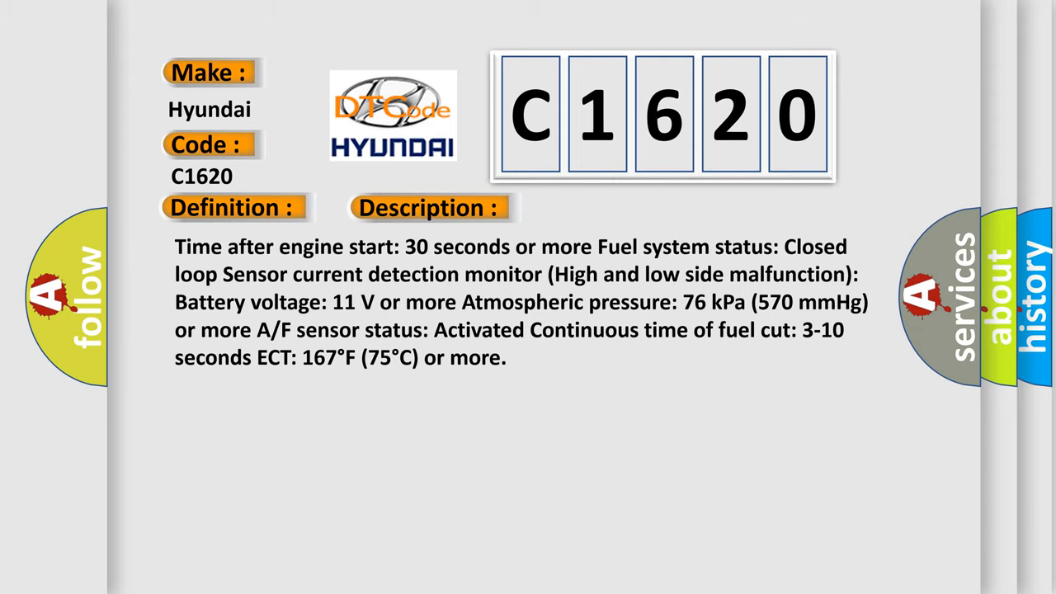
pyautogui.click(608, 208)
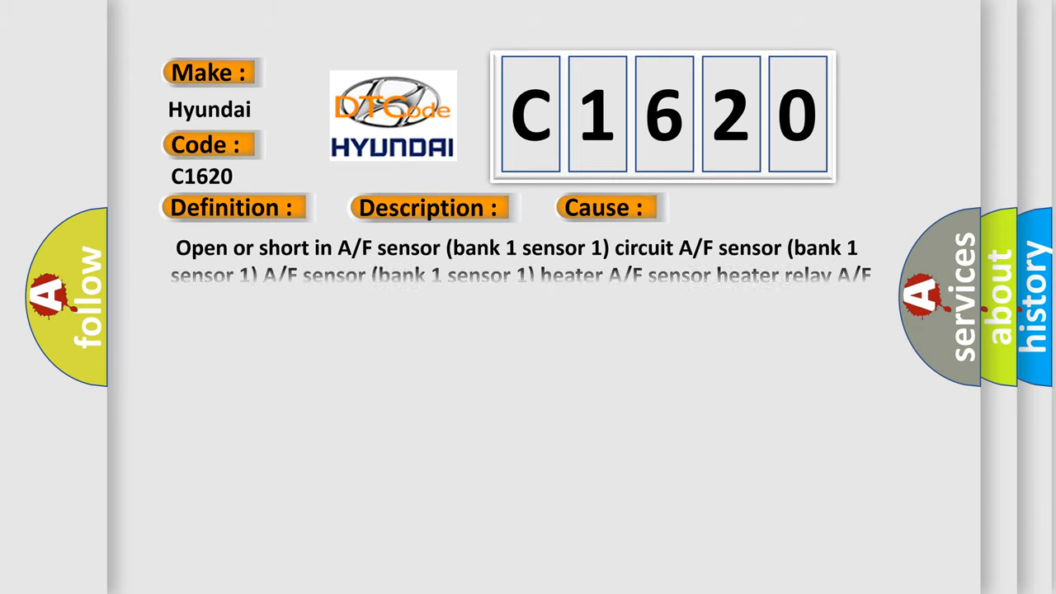